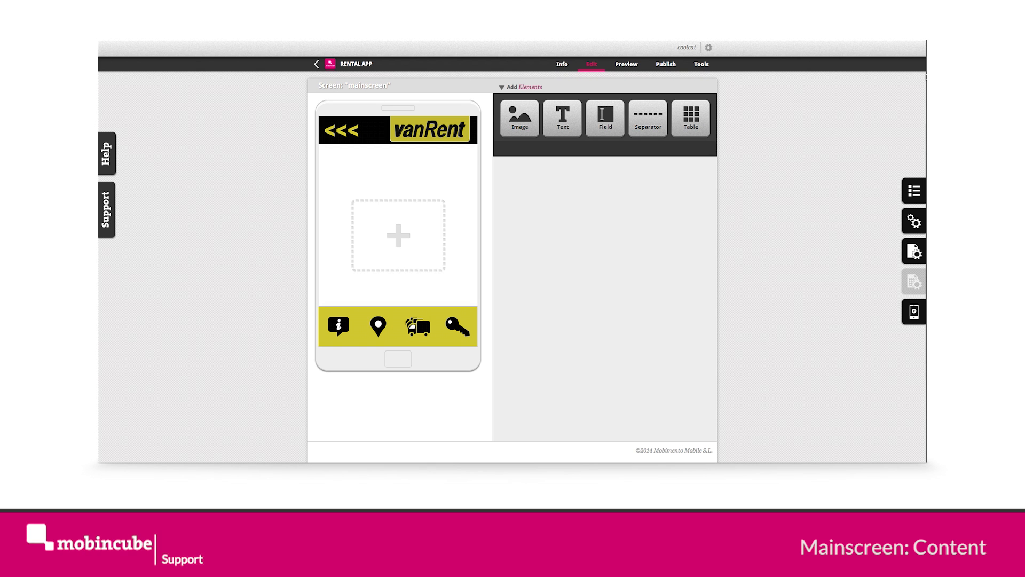
{"action": "mouse_move", "coordinate": [764, 87]}
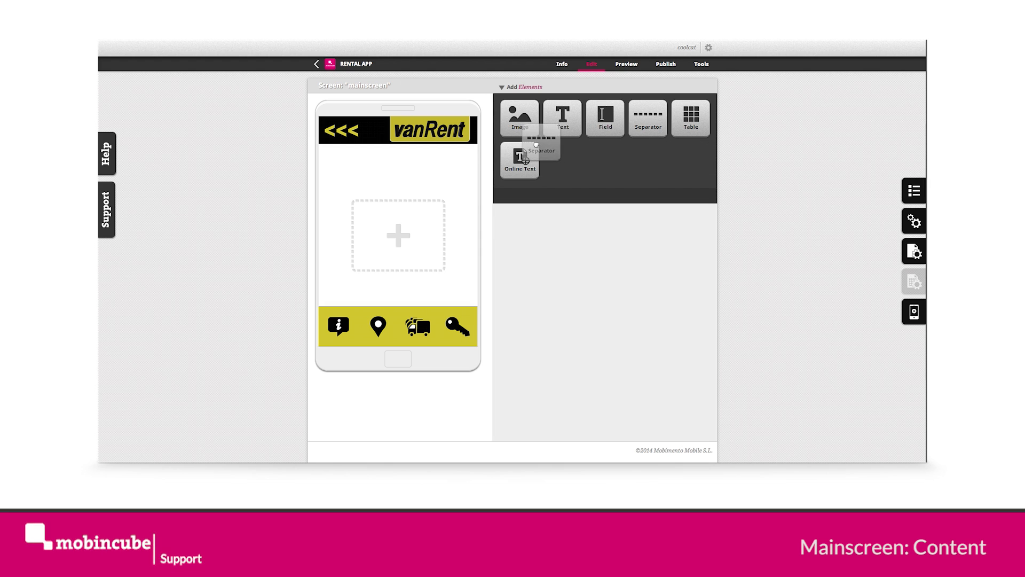
- Add a separator under the vanRent header with its line style set to No line
{"action": "left_click", "coordinate": [647, 117]}
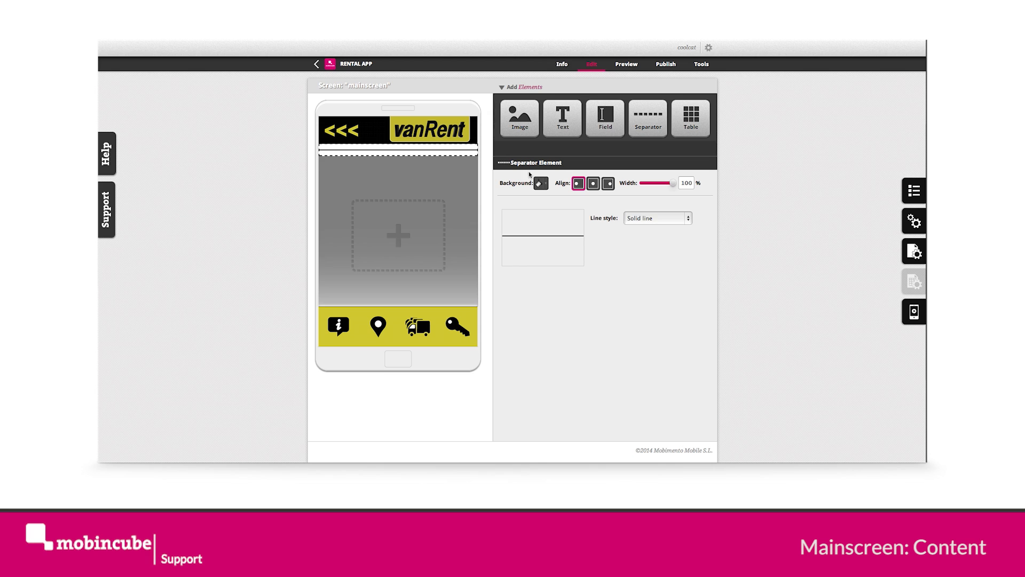
{"action": "left_click", "coordinate": [656, 218]}
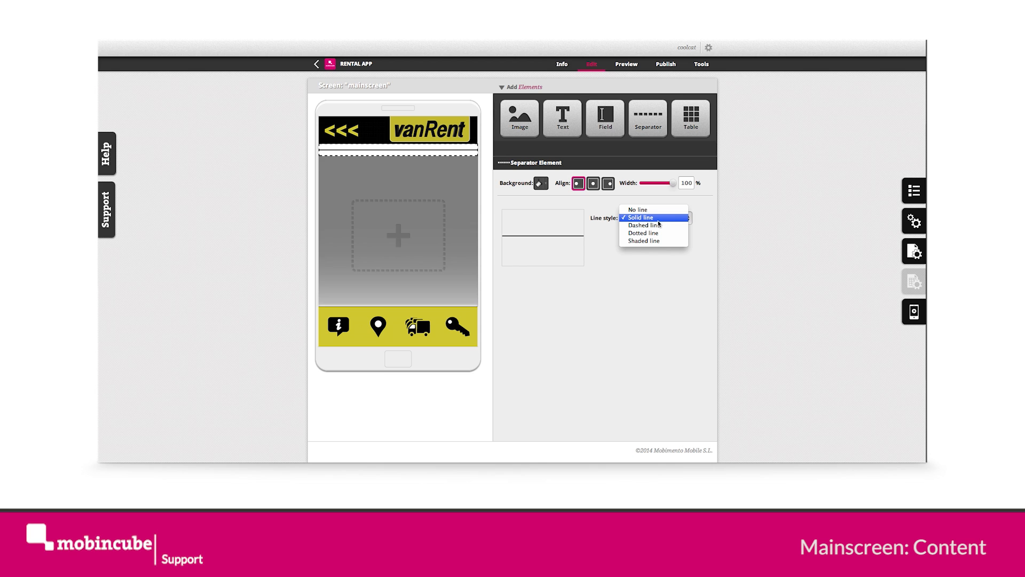
{"action": "left_click", "coordinate": [637, 209]}
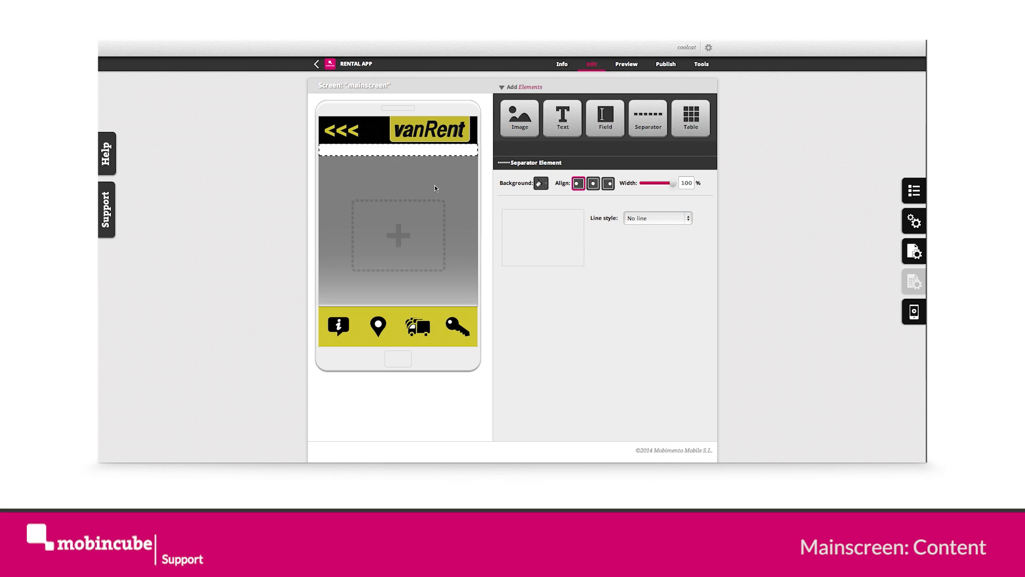
{"action": "mouse_move", "coordinate": [395, 151]}
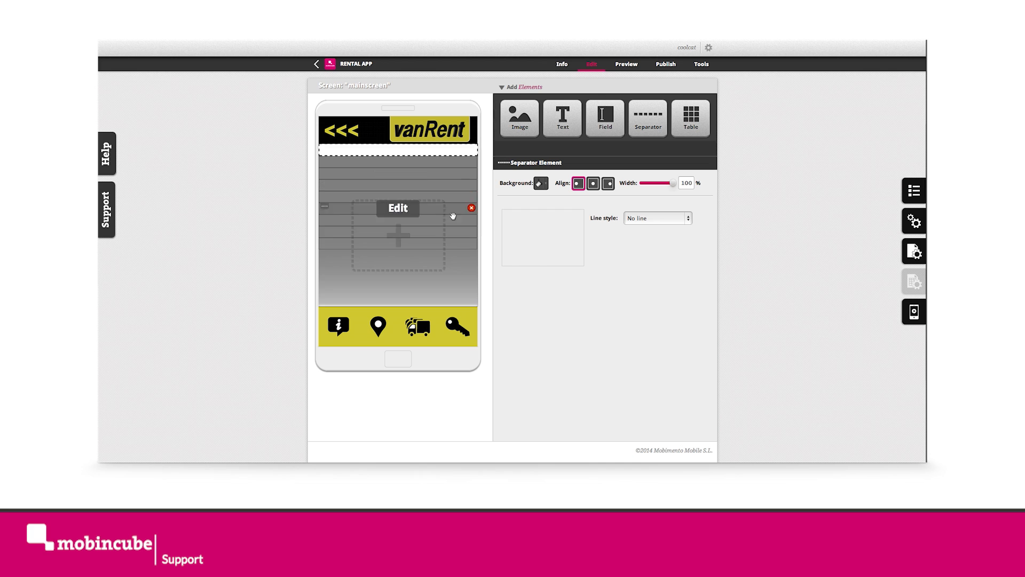
{"action": "mouse_move", "coordinate": [491, 216]}
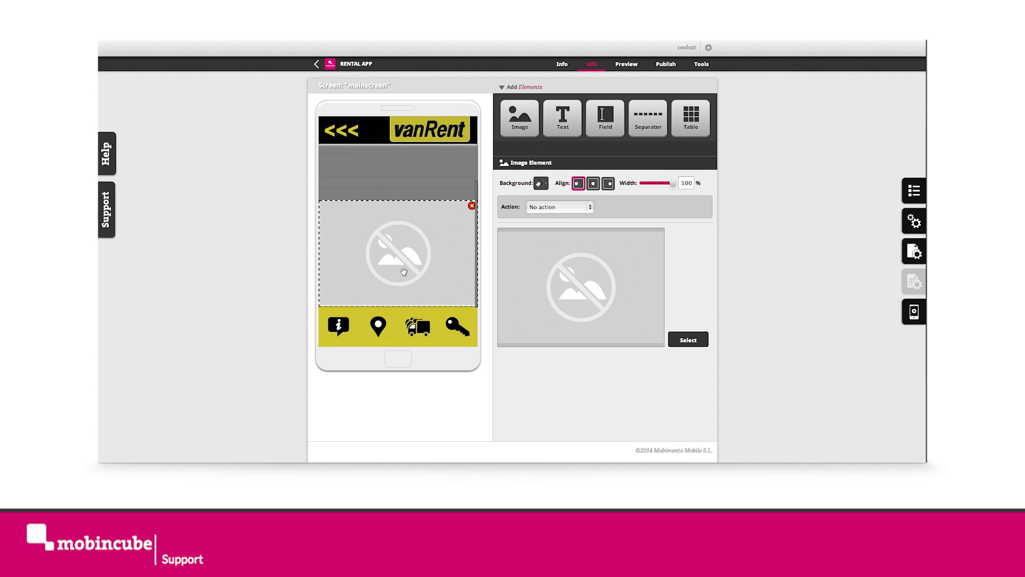
- Bring up the image library for the new image element below the spacer
{"action": "left_click", "coordinate": [688, 340]}
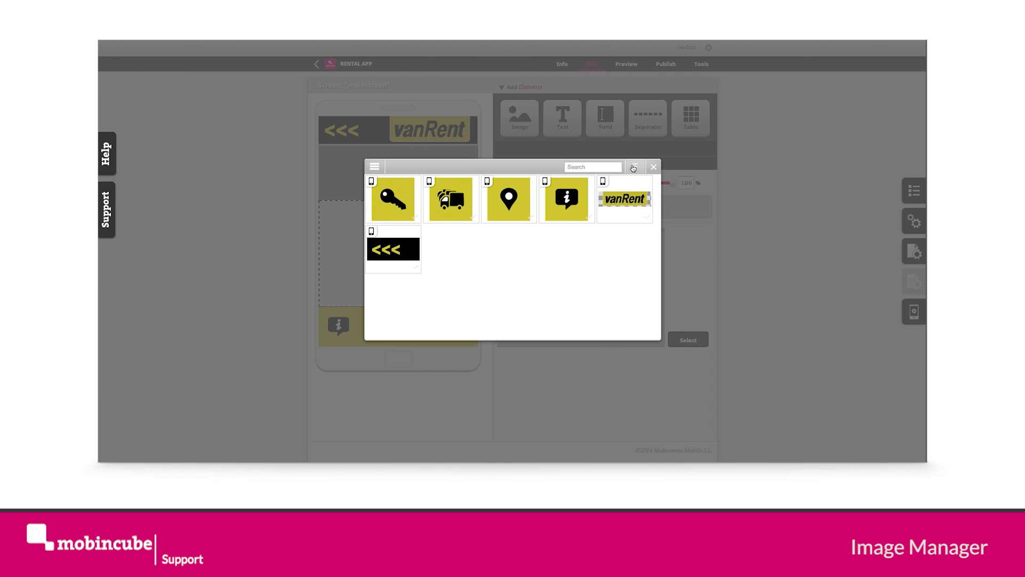
- Upload the yellow vans fleet picture img2364741.png from the FLOTA folder
{"action": "left_click", "coordinate": [631, 167]}
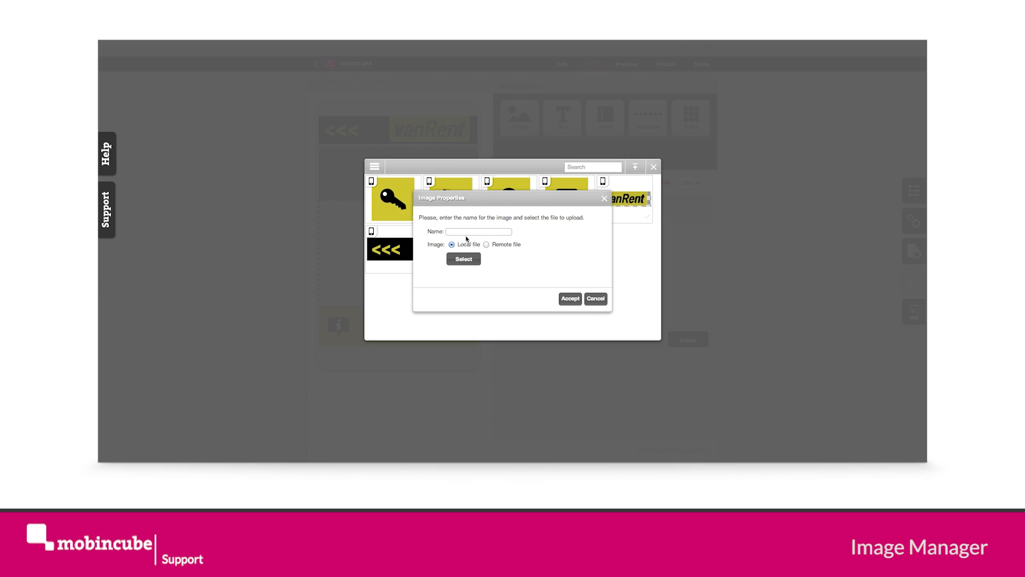
{"action": "left_click", "coordinate": [462, 259]}
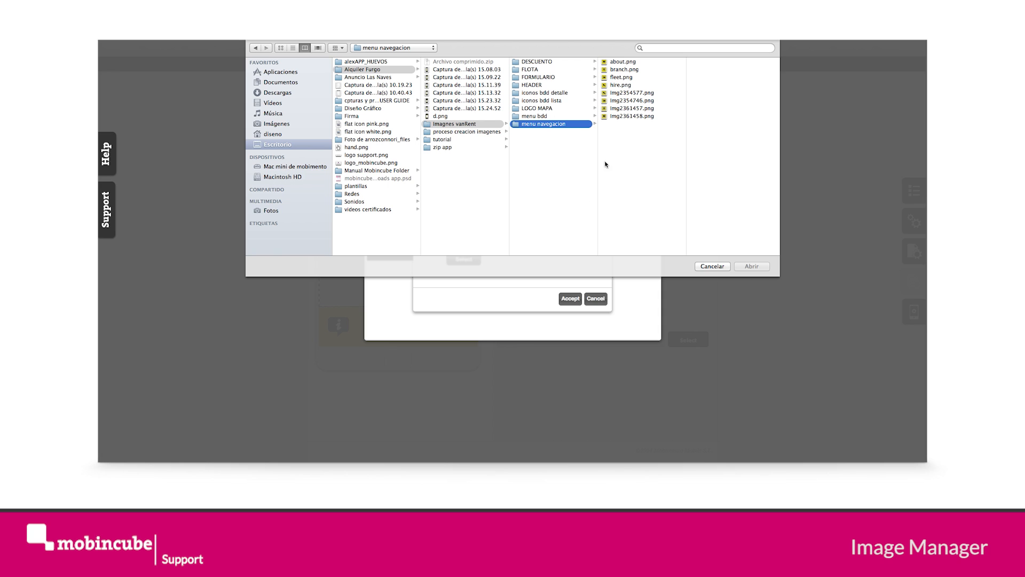
{"action": "mouse_move", "coordinate": [531, 80]}
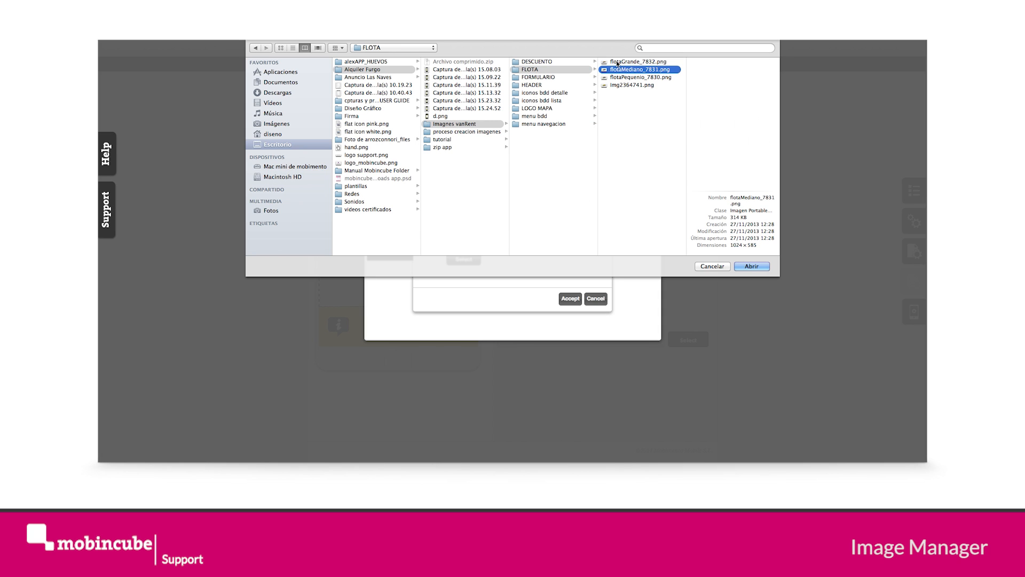
{"action": "left_click", "coordinate": [631, 85]}
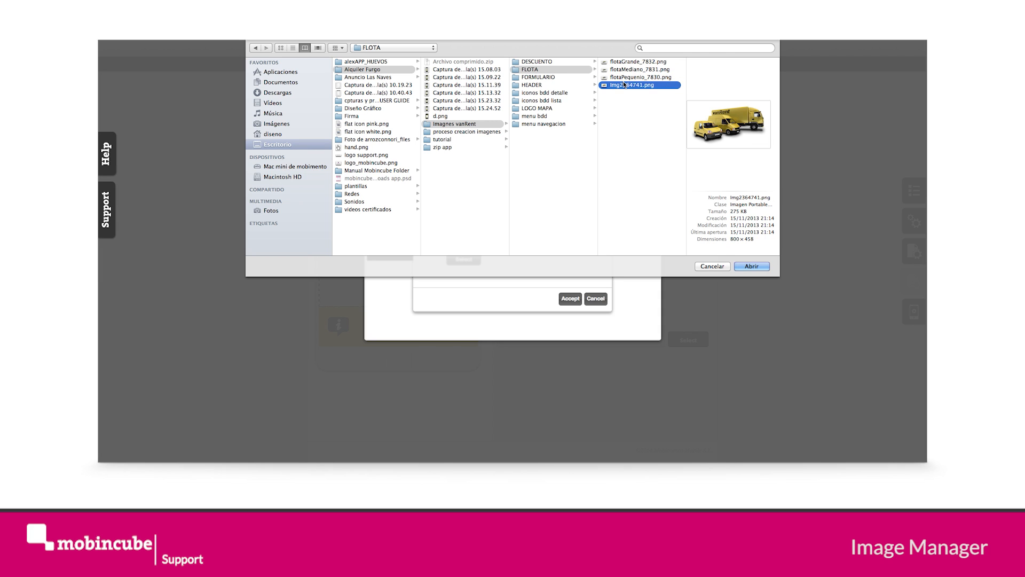
{"action": "left_click", "coordinate": [750, 266]}
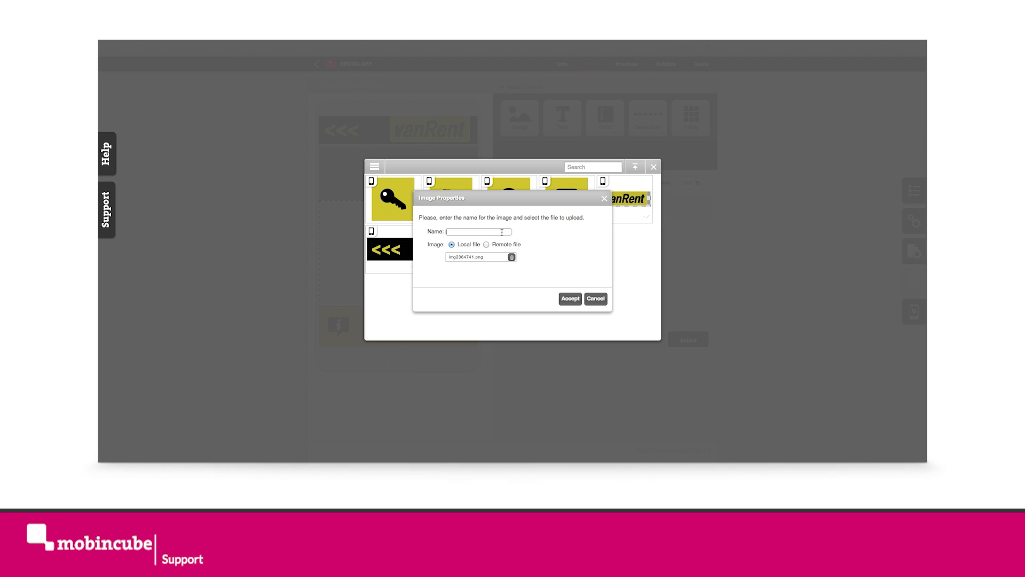
- Name the upload 'main screen fleet', accept it, and use it in the image element
{"action": "type", "text": "main"}
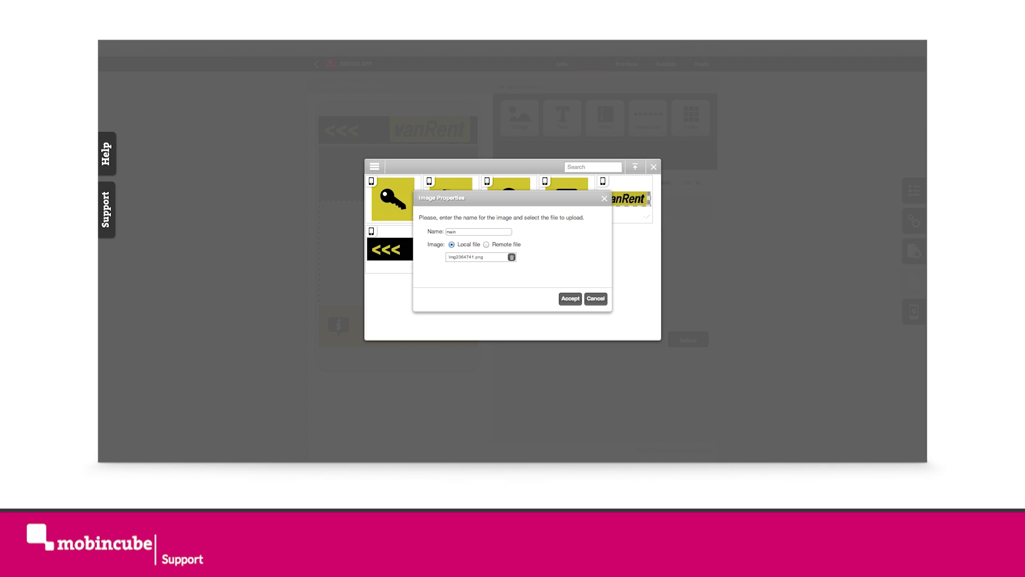
{"action": "type", "text": "screen fleet"}
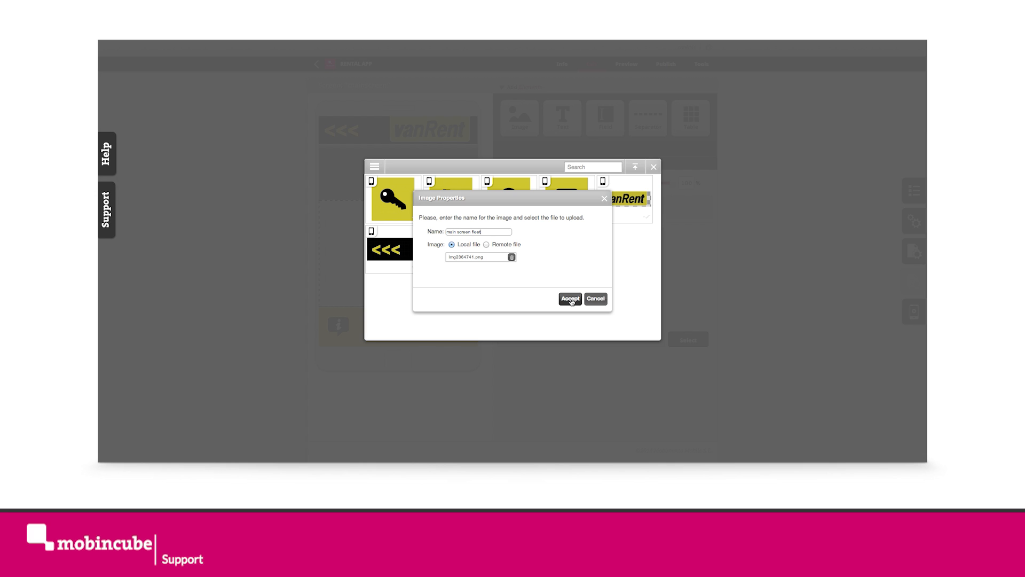
{"action": "left_click", "coordinate": [569, 298]}
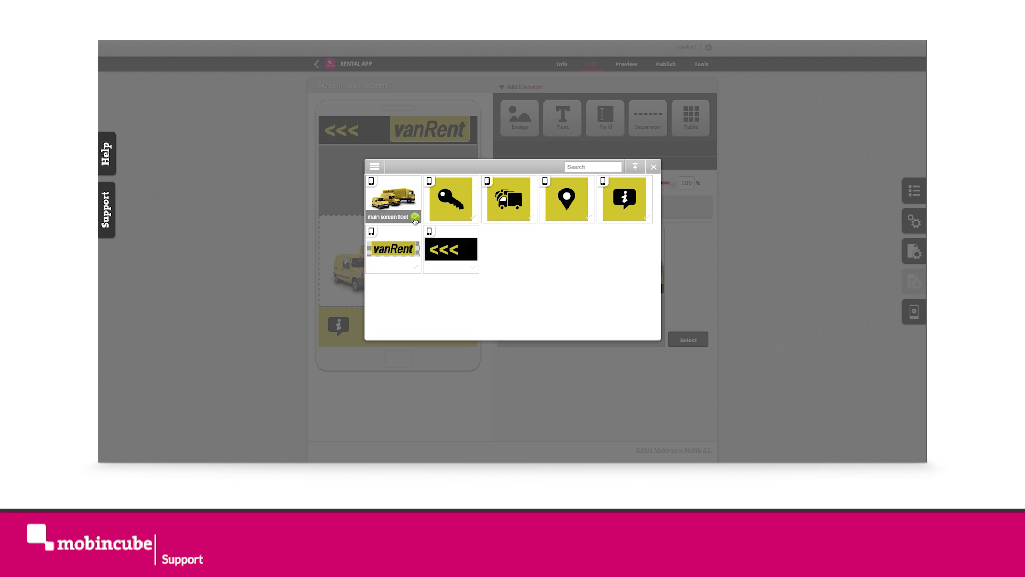
{"action": "left_click", "coordinate": [393, 198]}
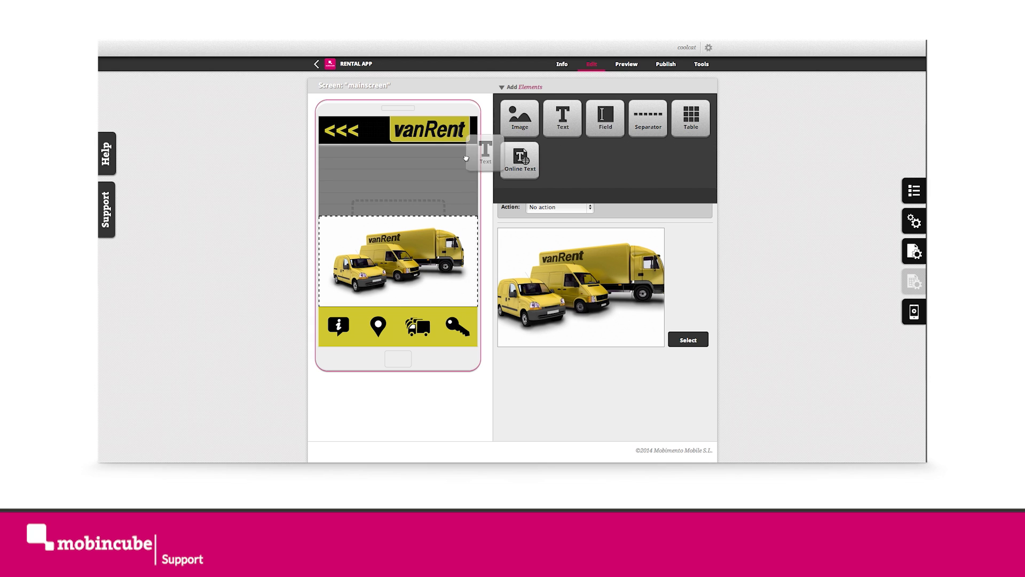
- Add a text element under the fleet image reading 902-10-20-30, right-aligned
{"action": "left_click", "coordinate": [561, 117]}
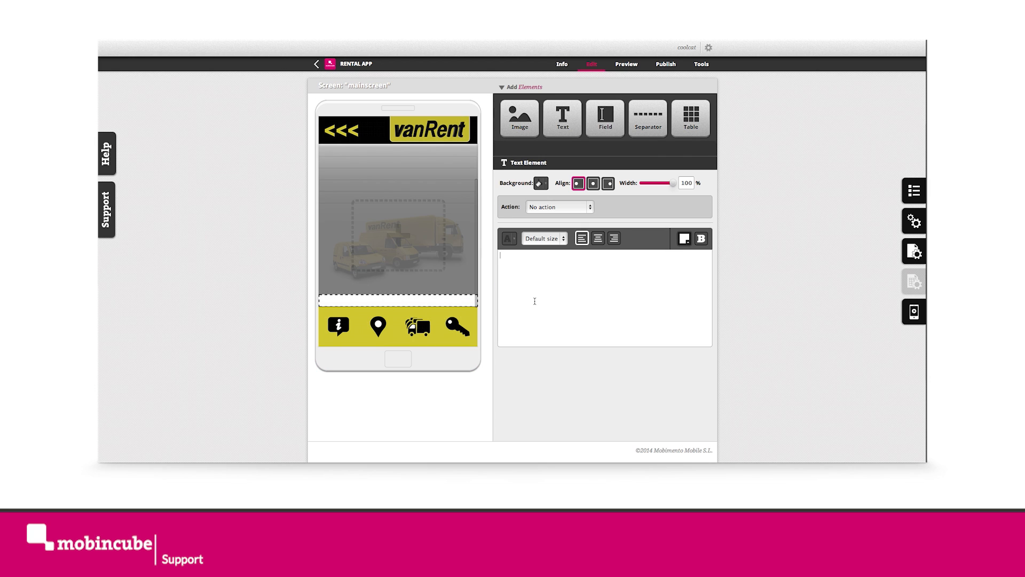
{"action": "type", "text": "902-10-20-30"}
{"action": "type", "text": "<b>...easy hire!</b>"}
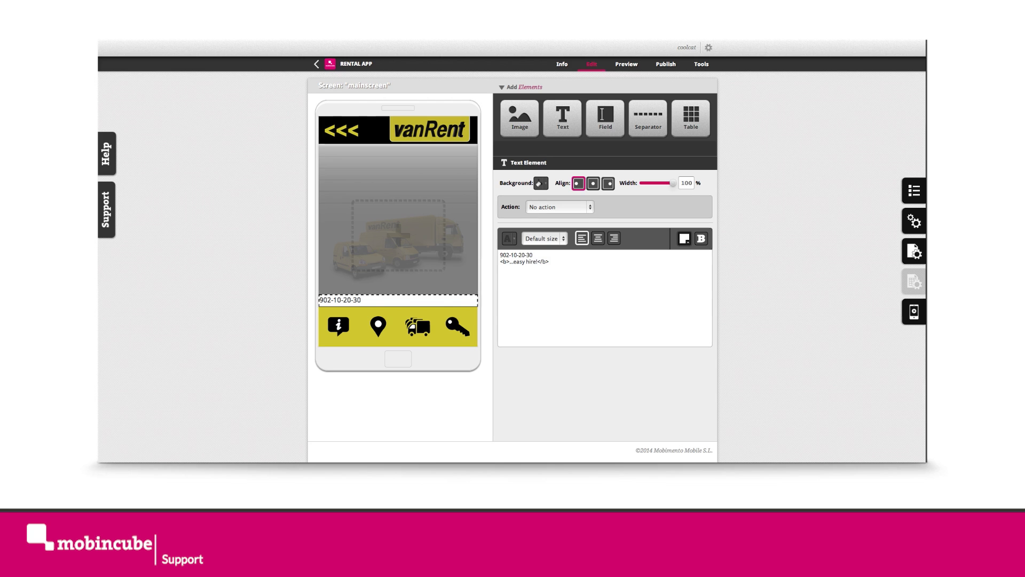
{"action": "left_click", "coordinate": [612, 237]}
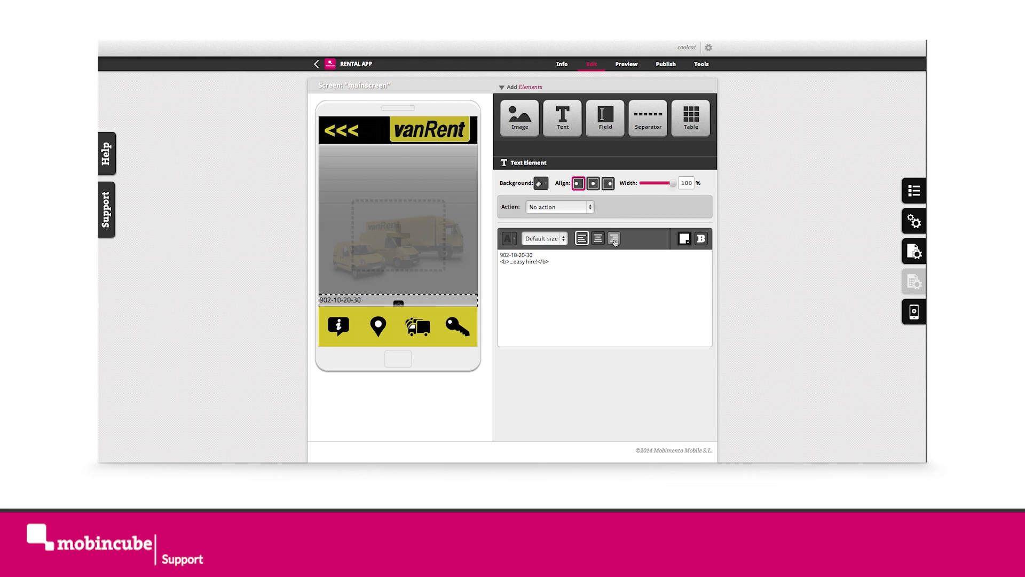
{"action": "left_click", "coordinate": [613, 237]}
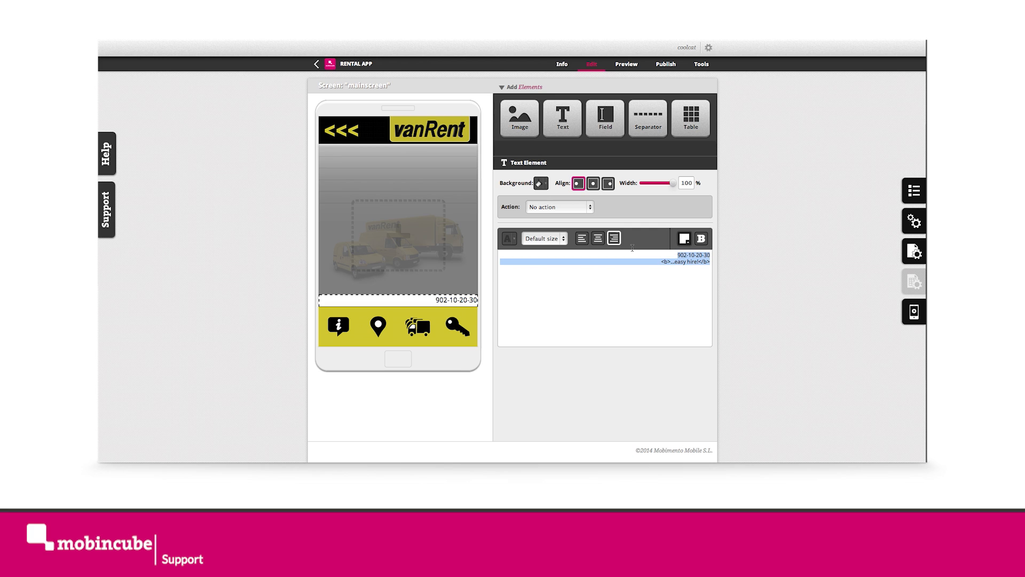
- Raise the phone text size, first to Medium and then to Huge
{"action": "left_click", "coordinate": [543, 238]}
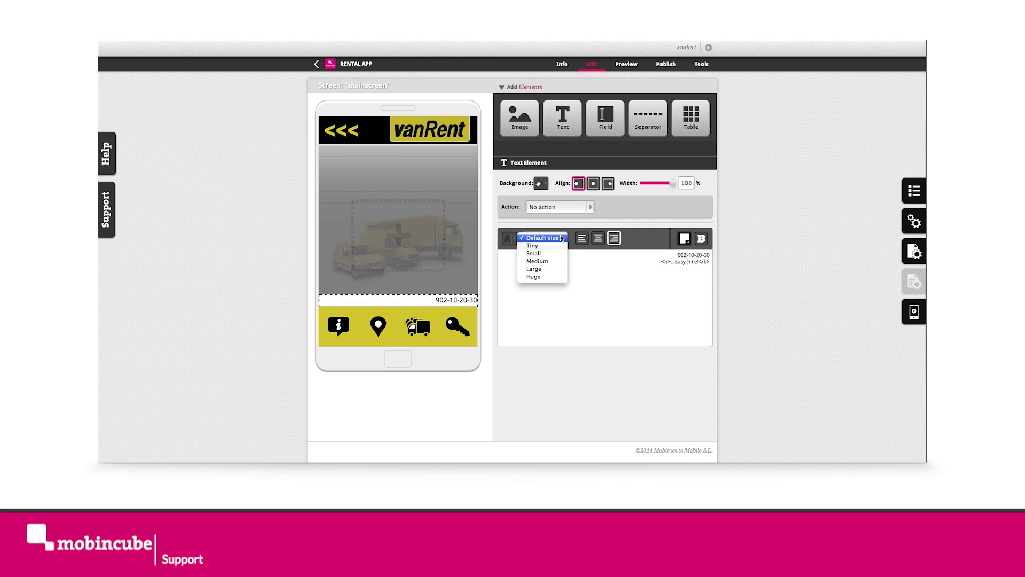
{"action": "left_click", "coordinate": [537, 261]}
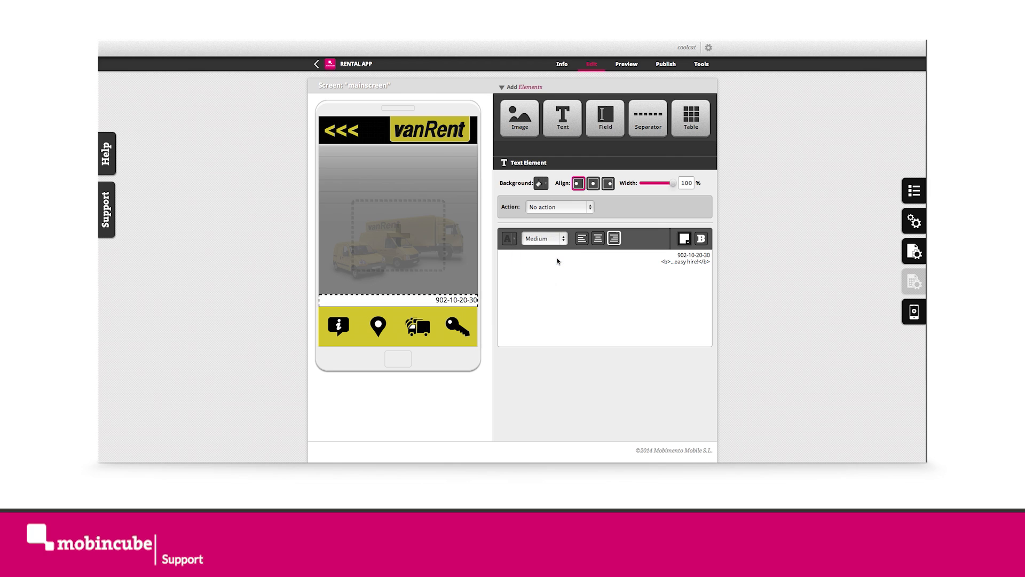
{"action": "left_click", "coordinate": [544, 238]}
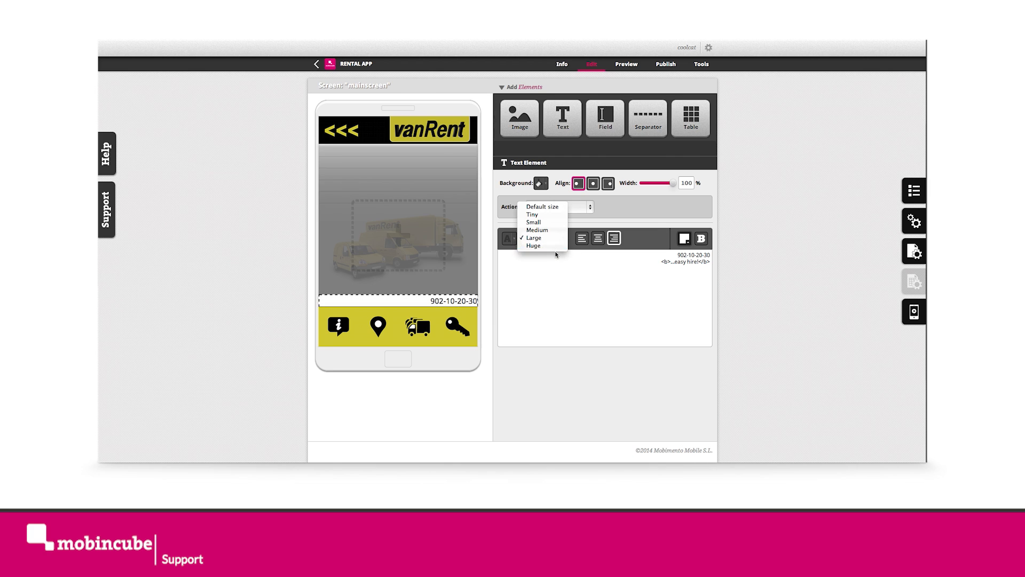
{"action": "left_click", "coordinate": [534, 246]}
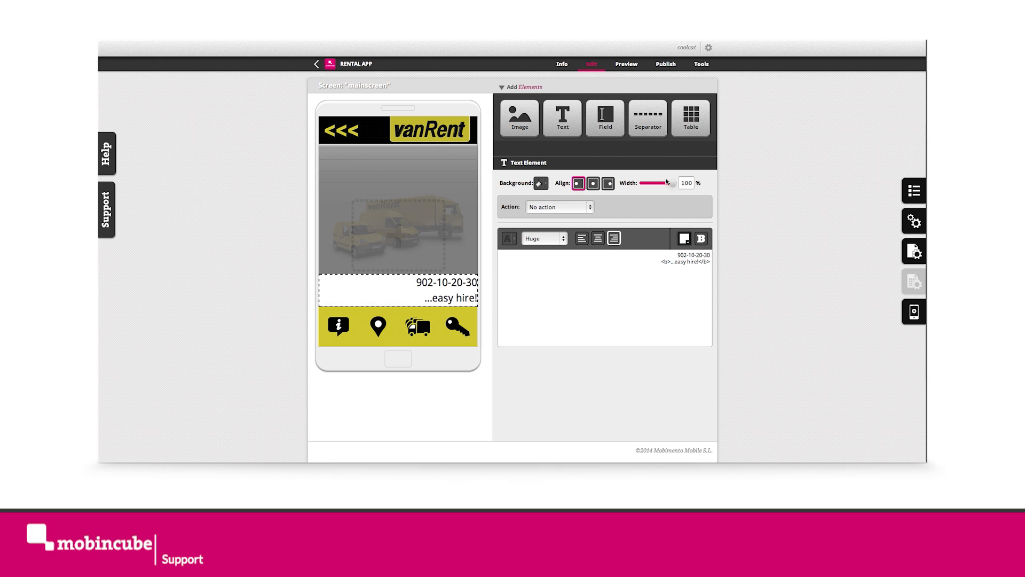
- Set the text block to 86% width with a Call action dialing 902102030
{"action": "left_click", "coordinate": [593, 184]}
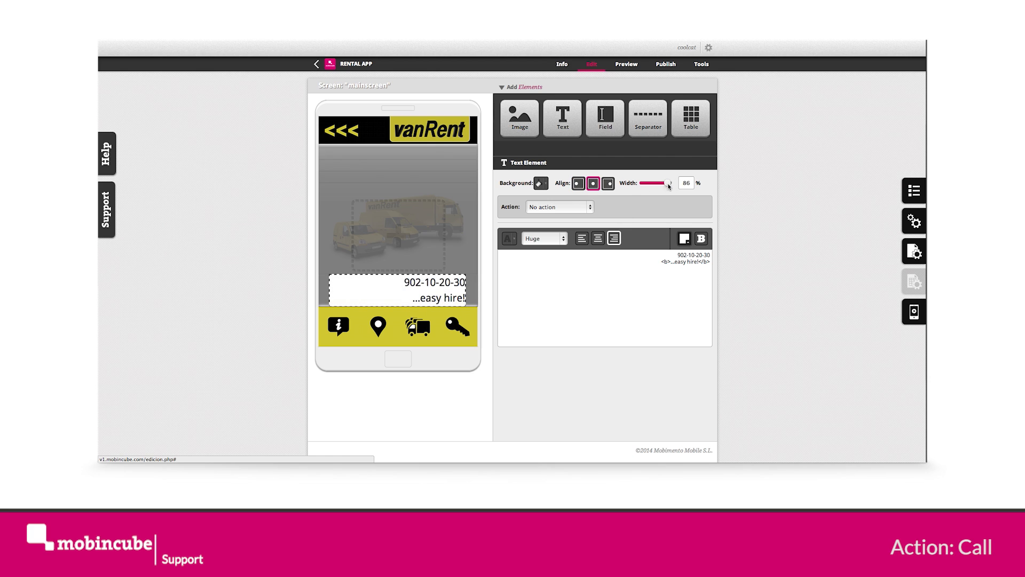
{"action": "left_click", "coordinate": [558, 206]}
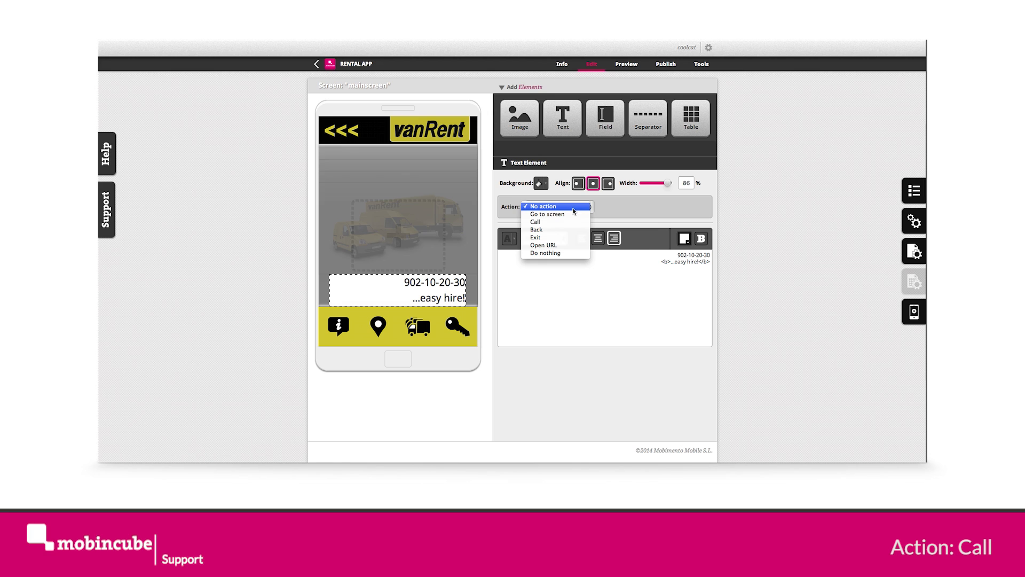
{"action": "left_click", "coordinate": [535, 222]}
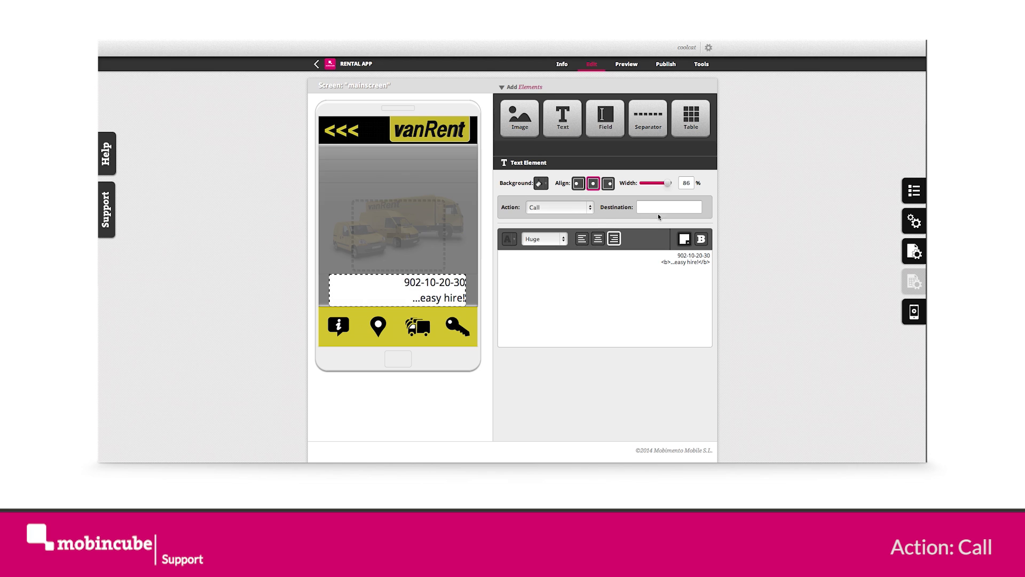
{"action": "left_click", "coordinate": [668, 206]}
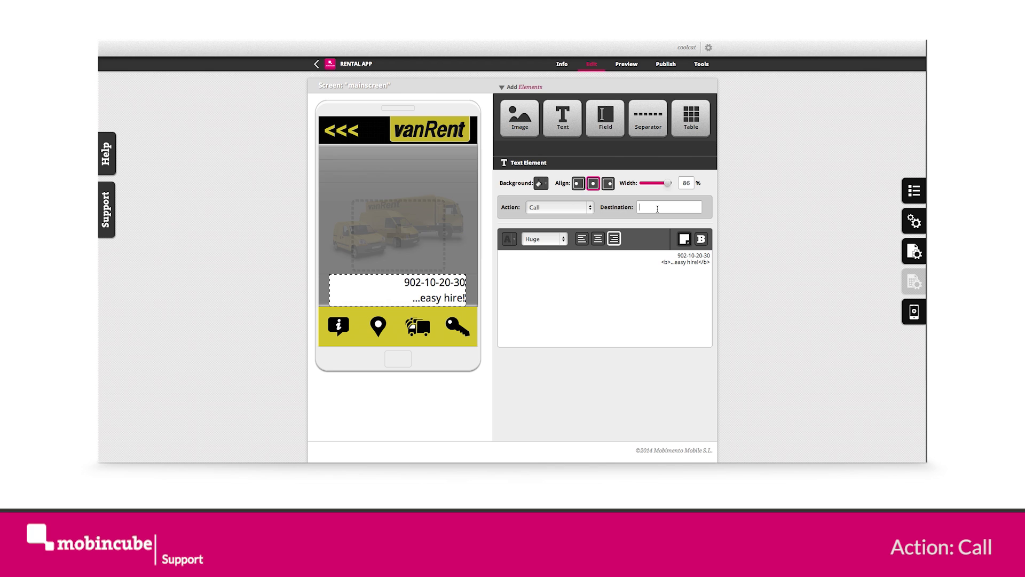
{"action": "type", "text": "902102030"}
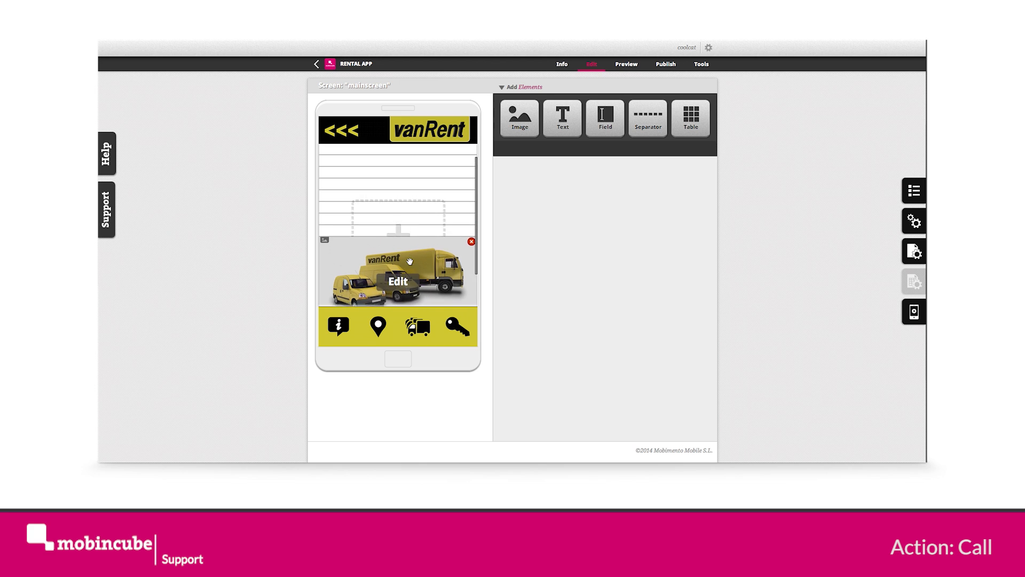
- Add an image element under the phone text at 32% width and bring up its image gallery
{"action": "left_click", "coordinate": [519, 118]}
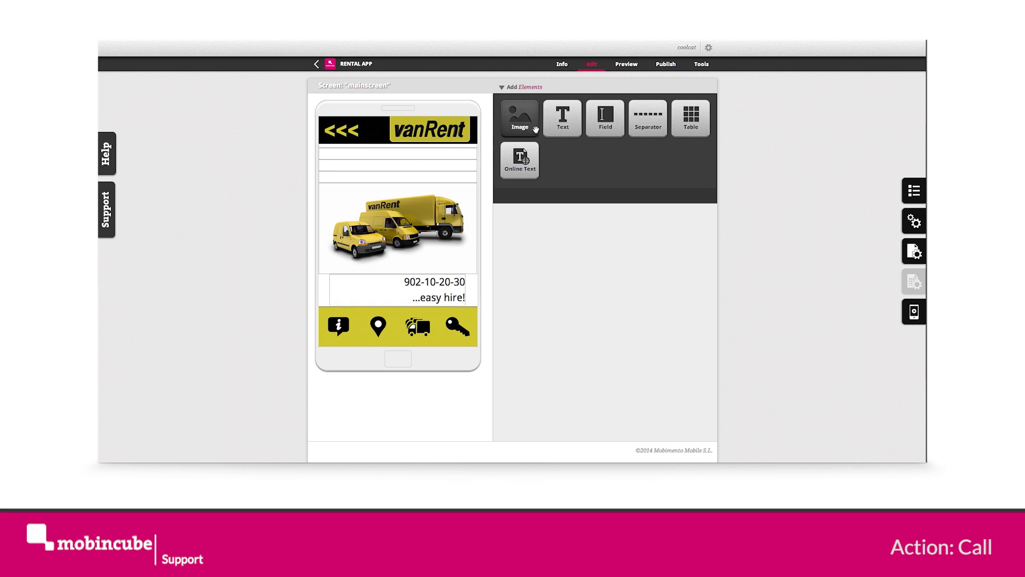
{"action": "left_click", "coordinate": [519, 117]}
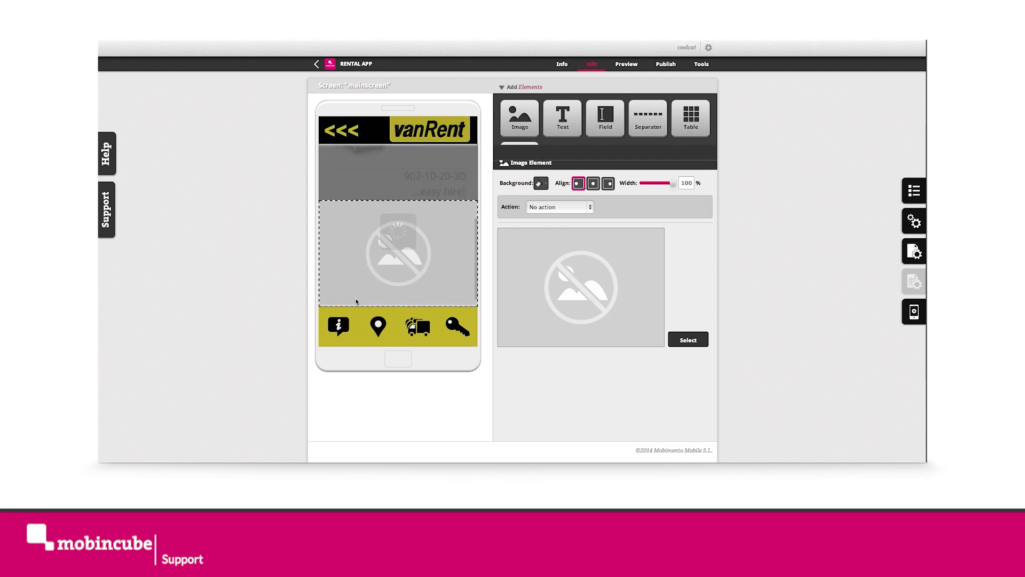
{"action": "left_click", "coordinate": [593, 182]}
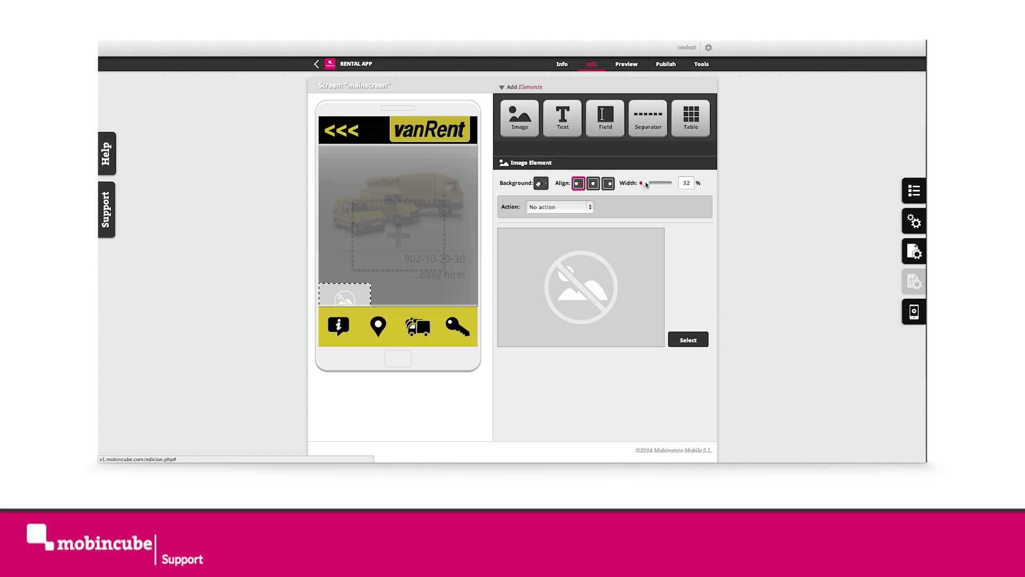
{"action": "left_click", "coordinate": [687, 340]}
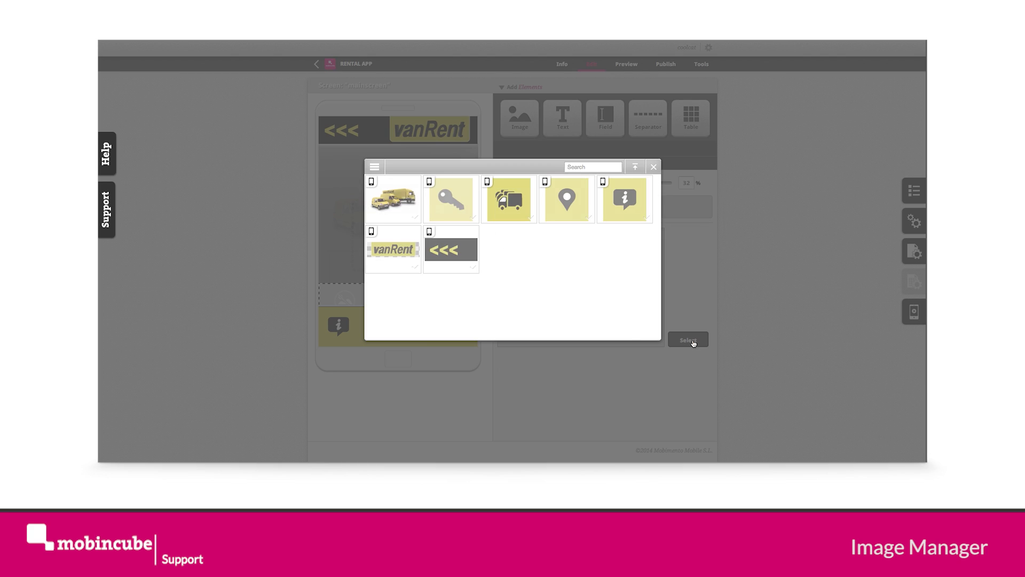
- Upload the 40% OFF coupon picture from the local computer
{"action": "left_click", "coordinate": [624, 198]}
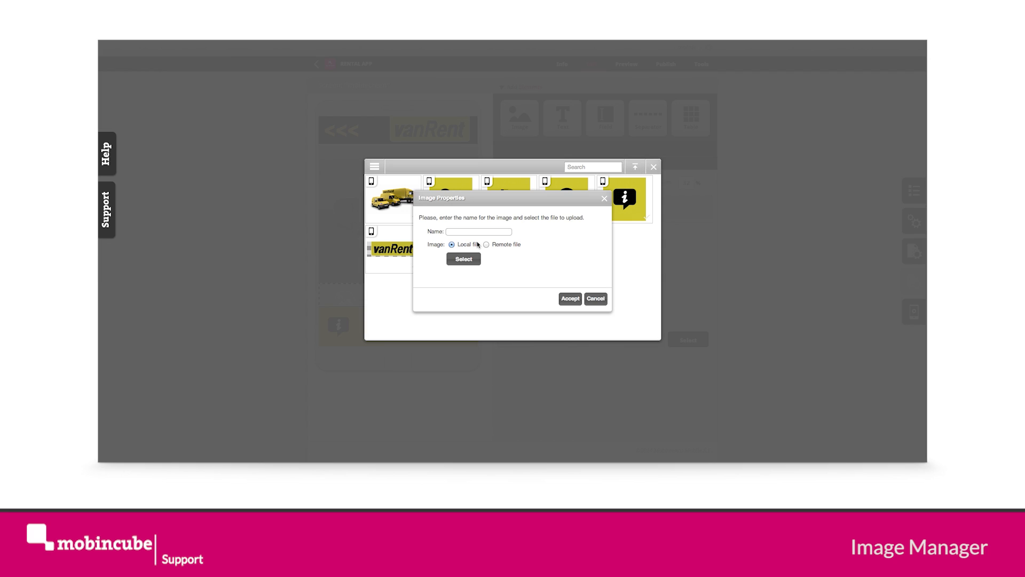
{"action": "left_click", "coordinate": [462, 258]}
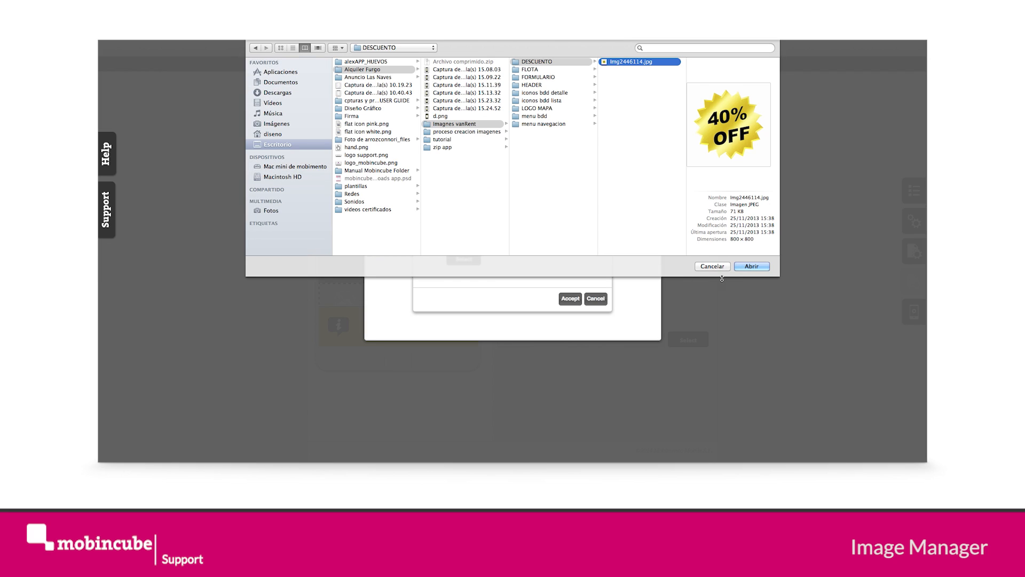
{"action": "left_click", "coordinate": [750, 266]}
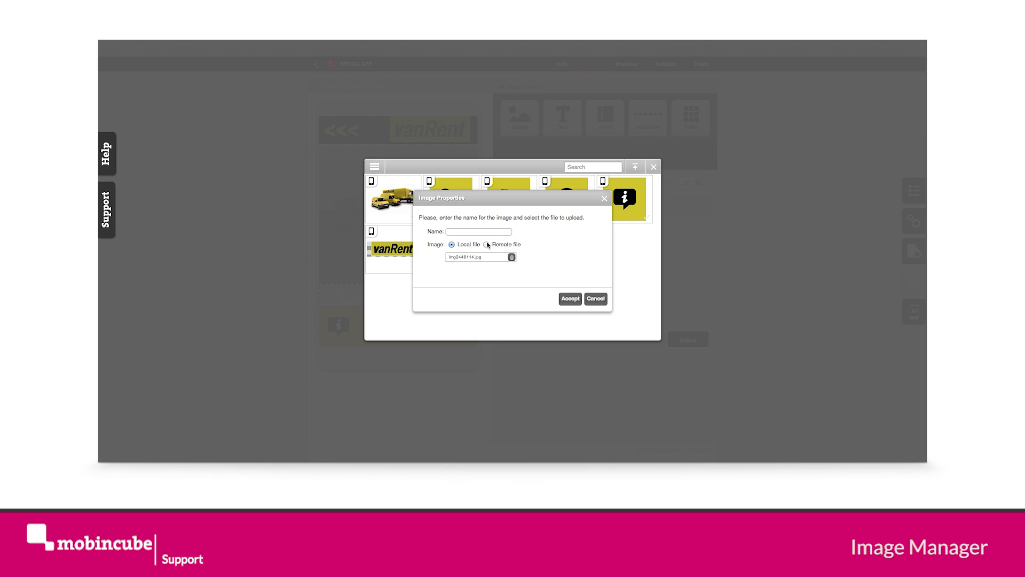
- Name the coupon image, accept the upload, and show it in the small image element
{"action": "type", "text": "dad"}
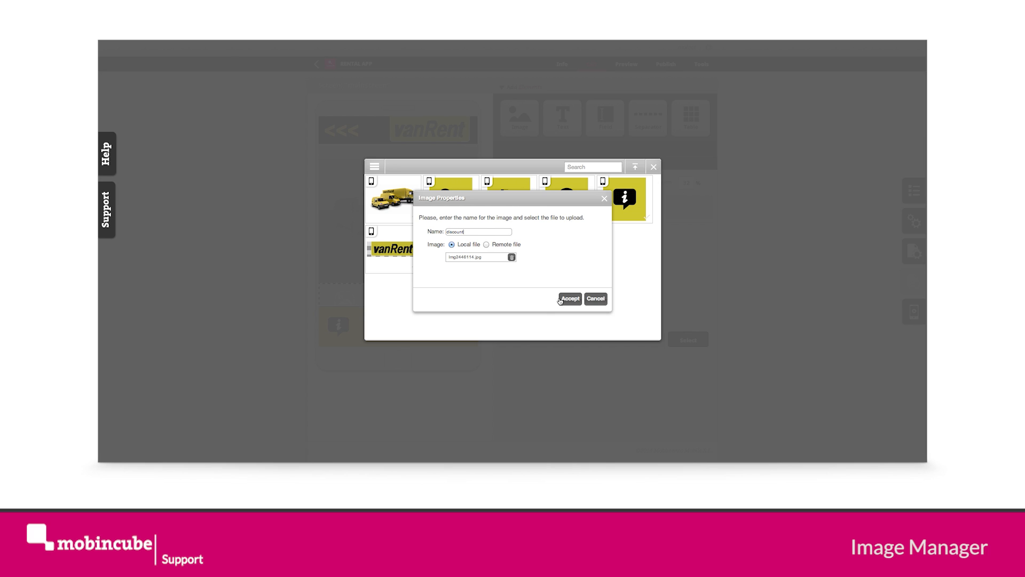
{"action": "left_click", "coordinate": [568, 298]}
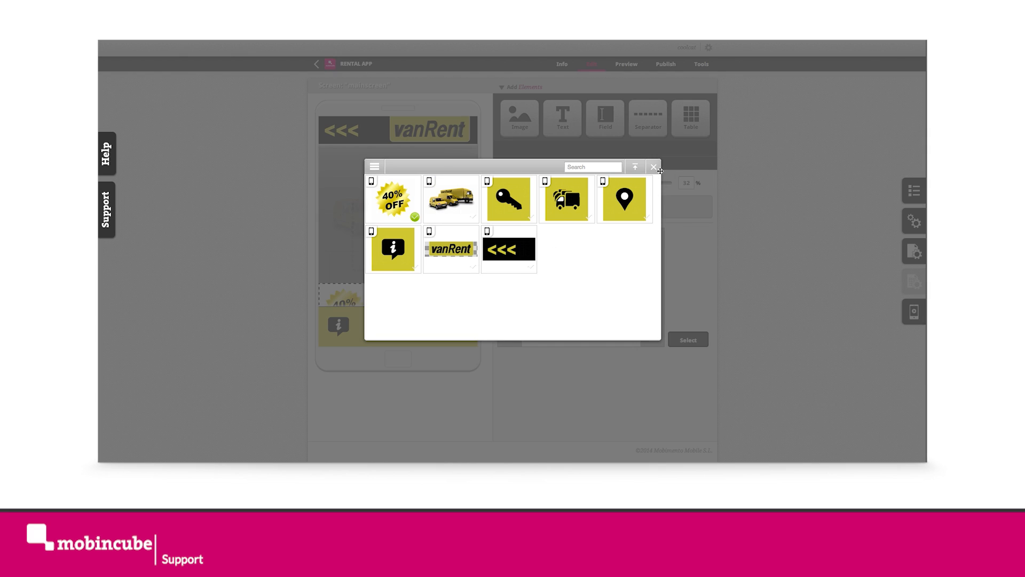
{"action": "left_click", "coordinate": [652, 168]}
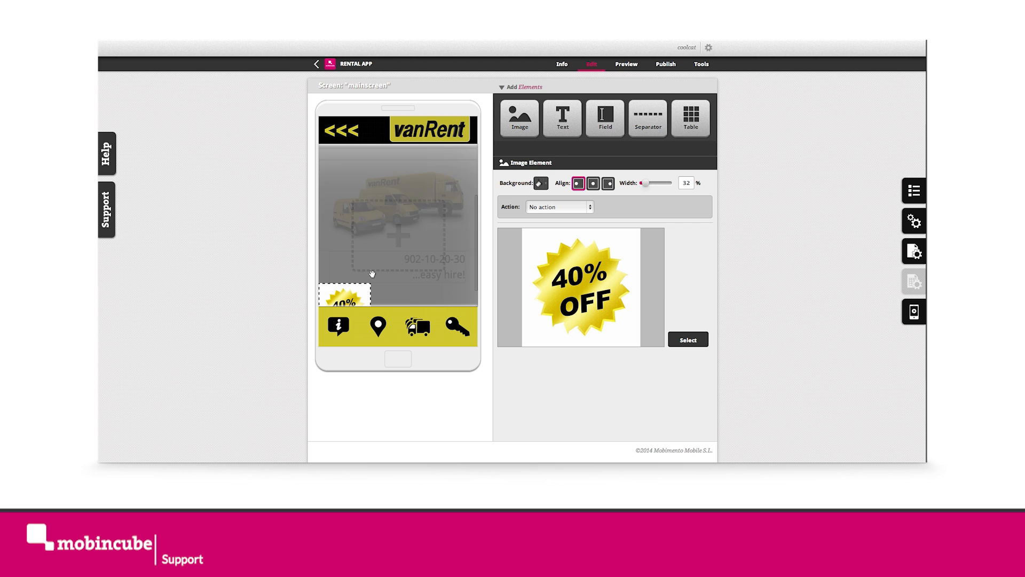